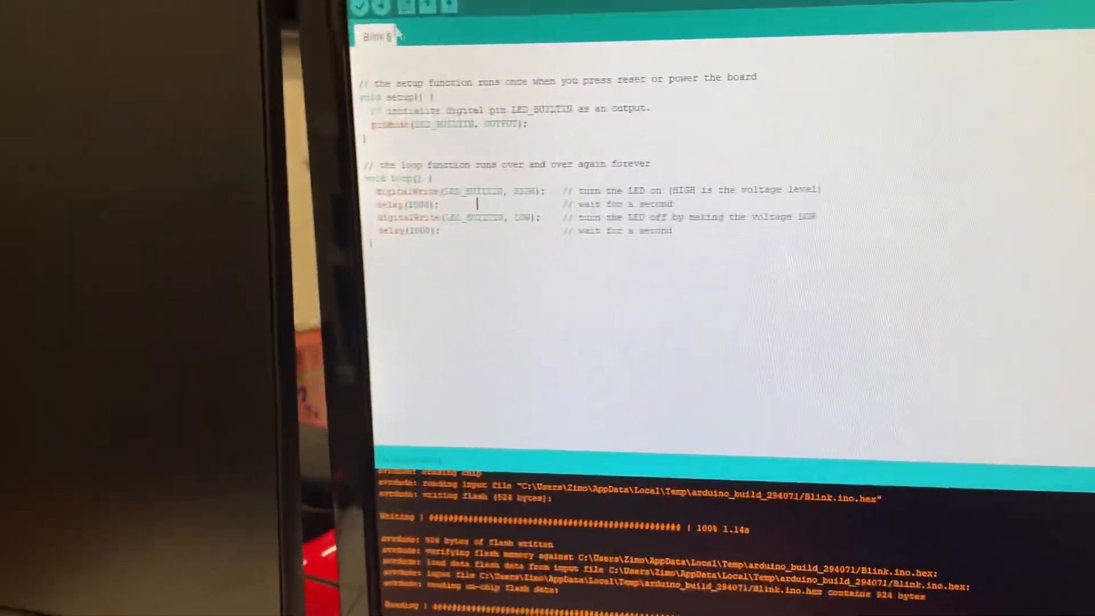
Step: Show the Sketch menu's list of commands, including Upload Using Programmer
click(397, 23)
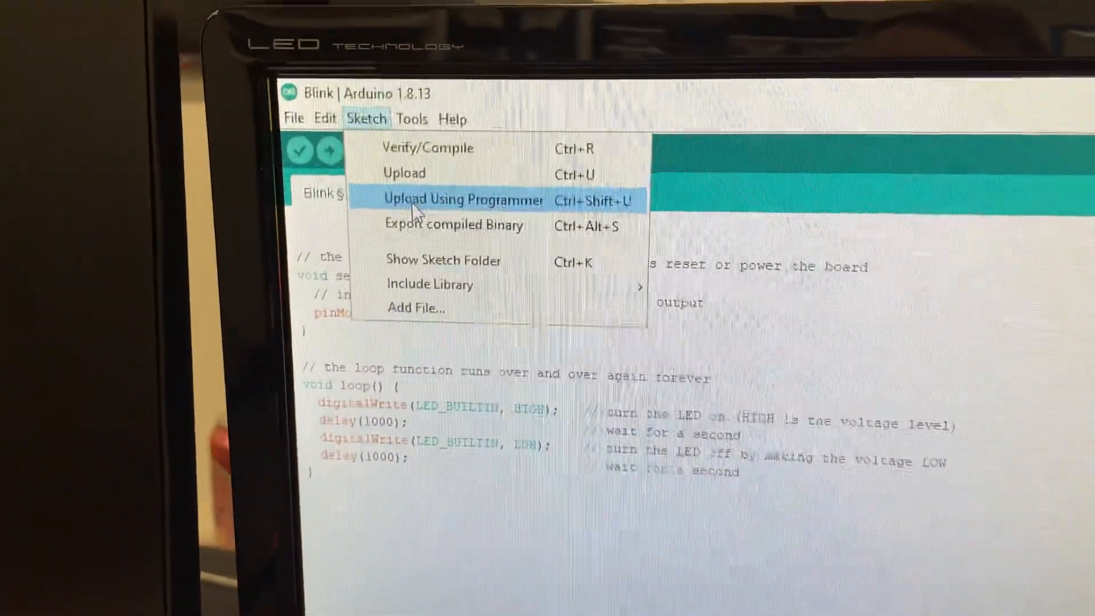
Step: Upload Blink via Upload Using Programmer until avrdude reports flash written and verified
click(463, 199)
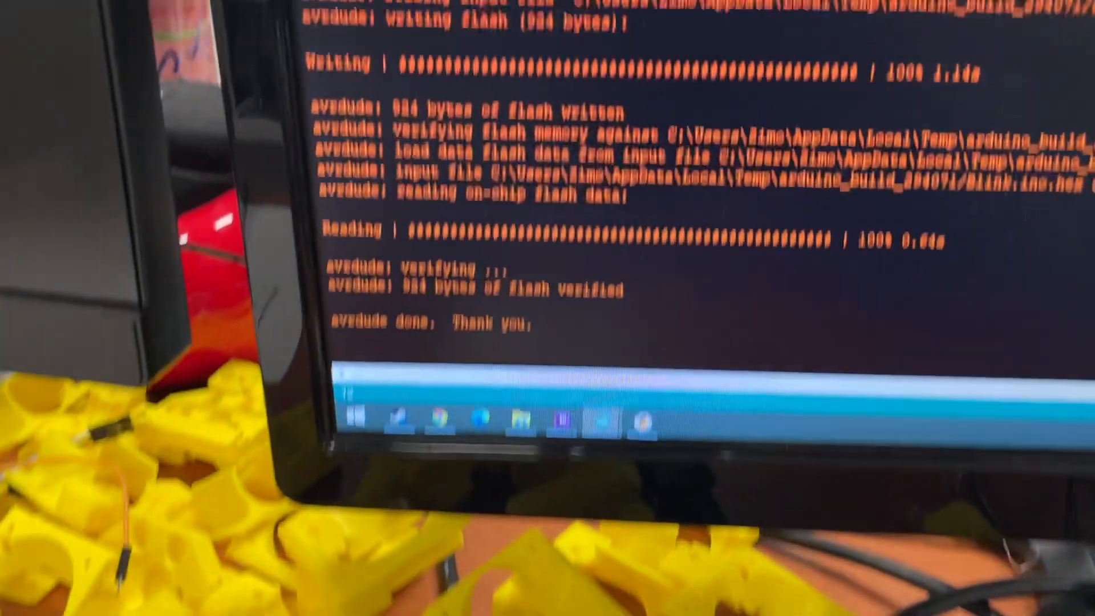